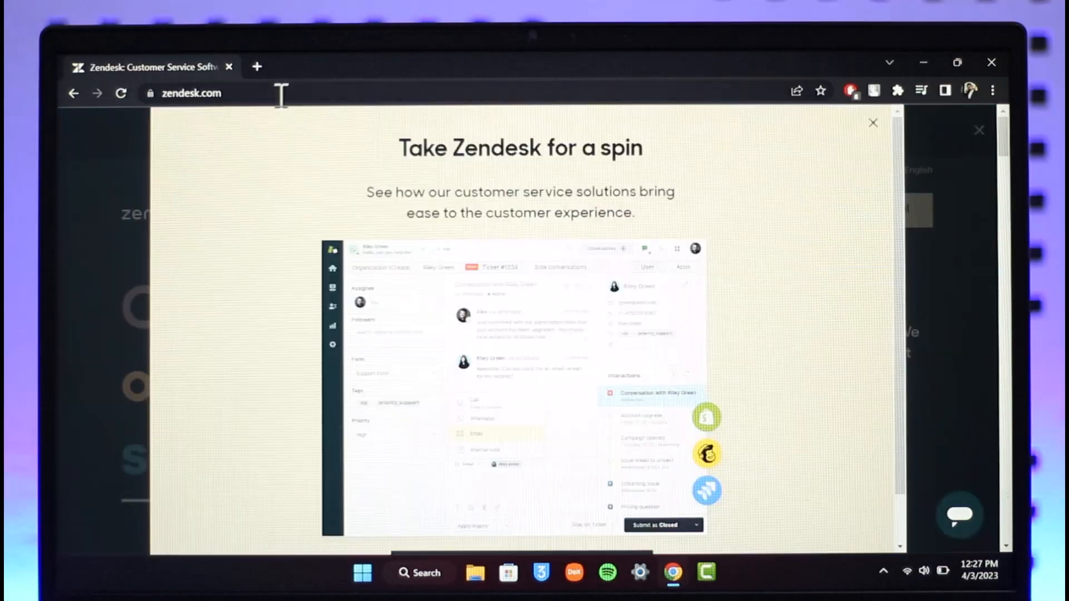
# Dismiss the 'Take Zendesk for a spin' popup, browse the homepage, and go to Sign in.
pyautogui.click(873, 123)
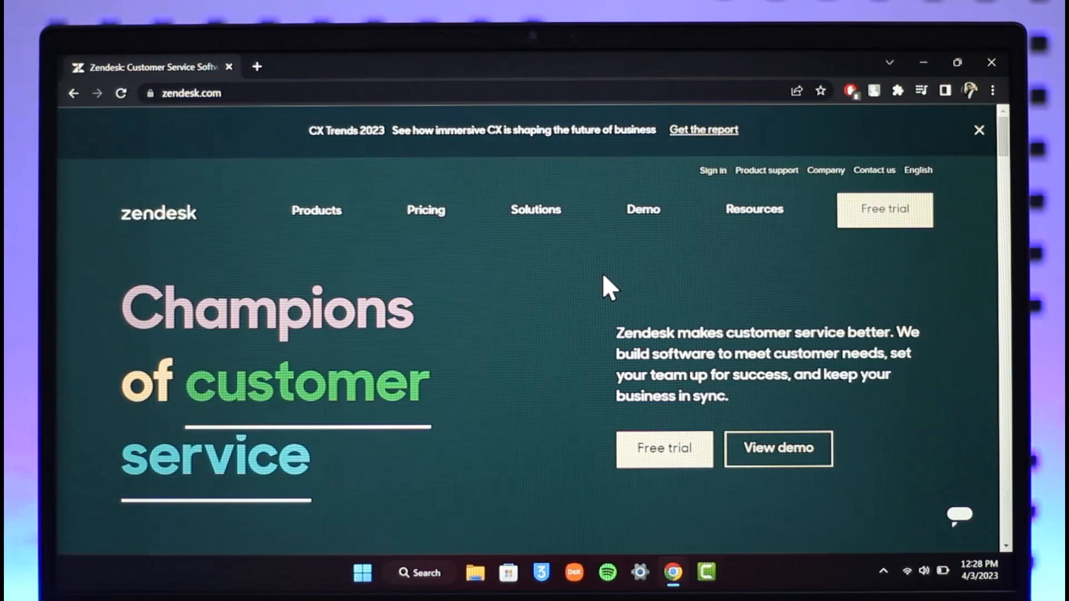
pyautogui.scroll(-3)
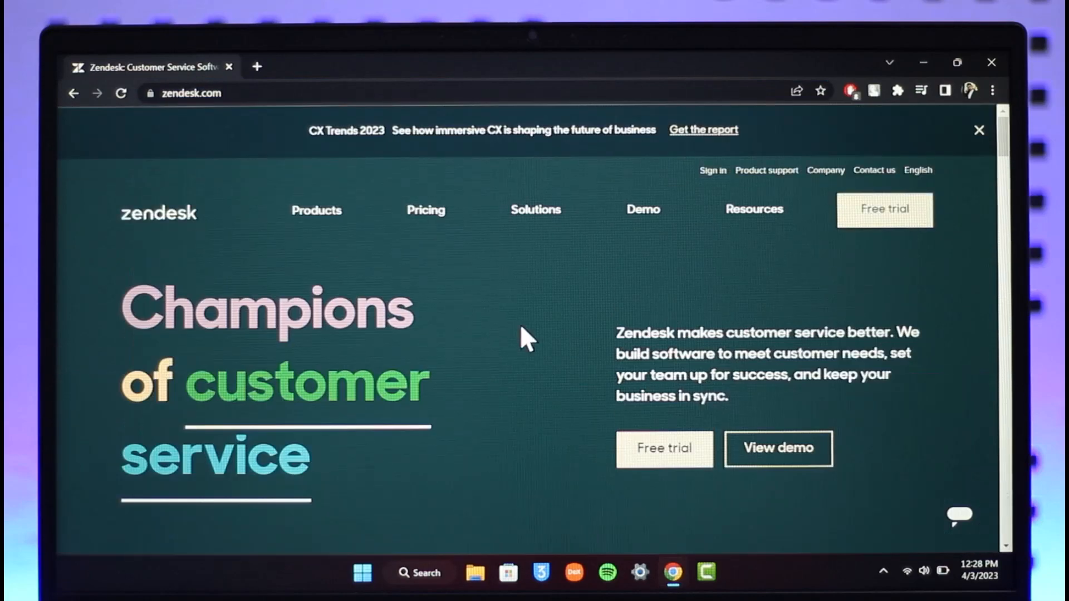
pyautogui.scroll(-3)
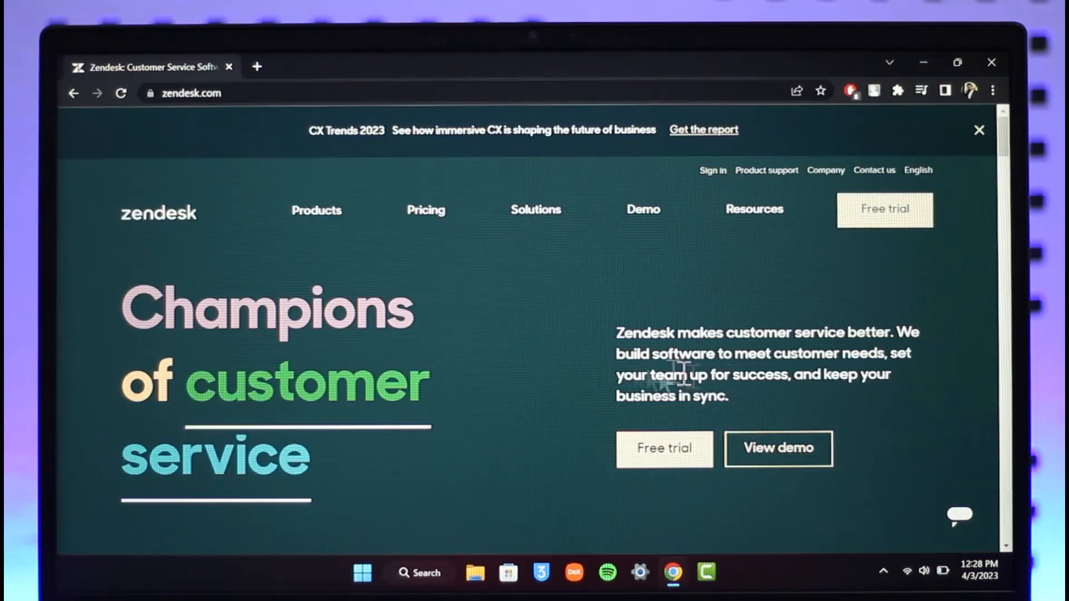
pyautogui.click(918, 169)
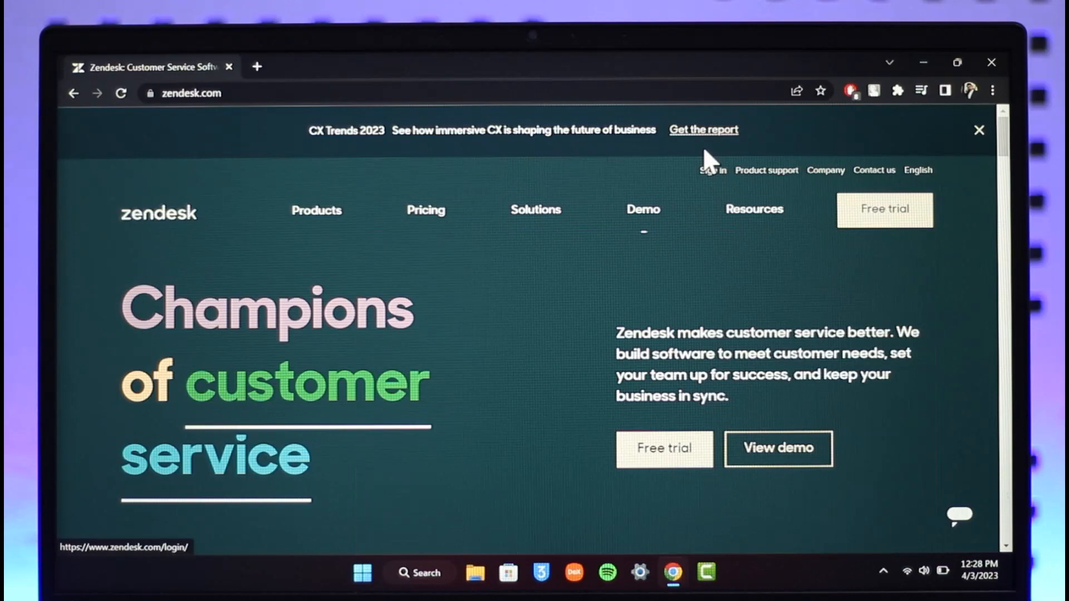
pyautogui.moveTo(678, 158)
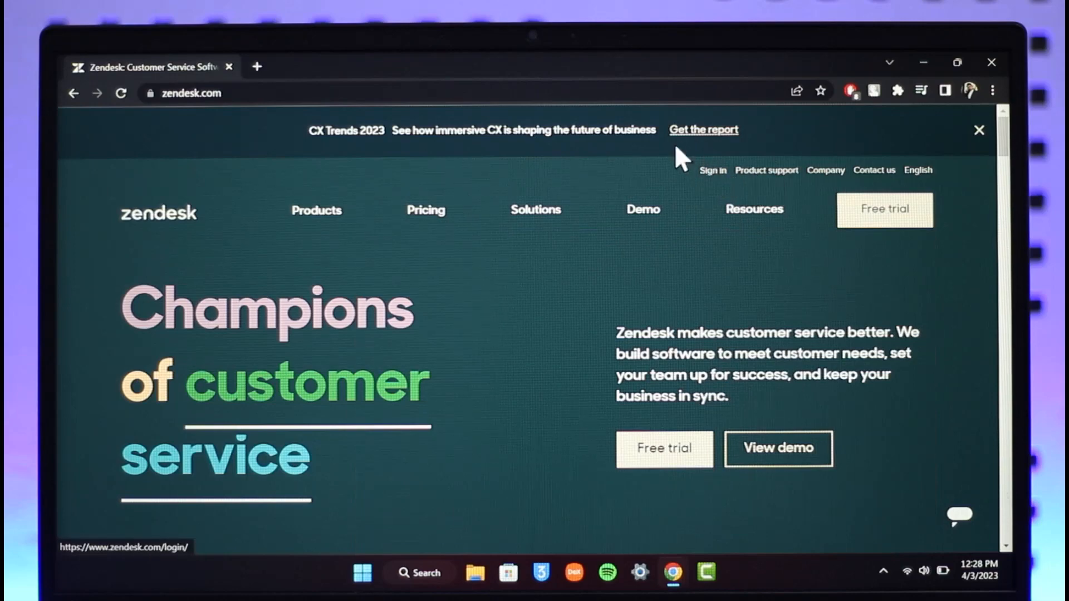
pyautogui.scroll(-3)
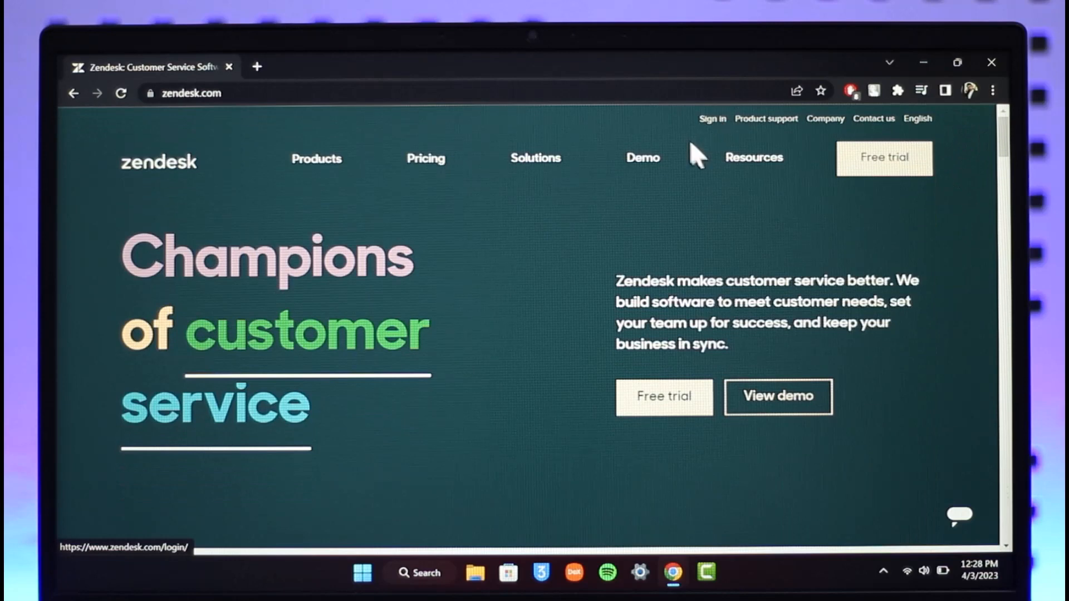
pyautogui.moveTo(729, 143)
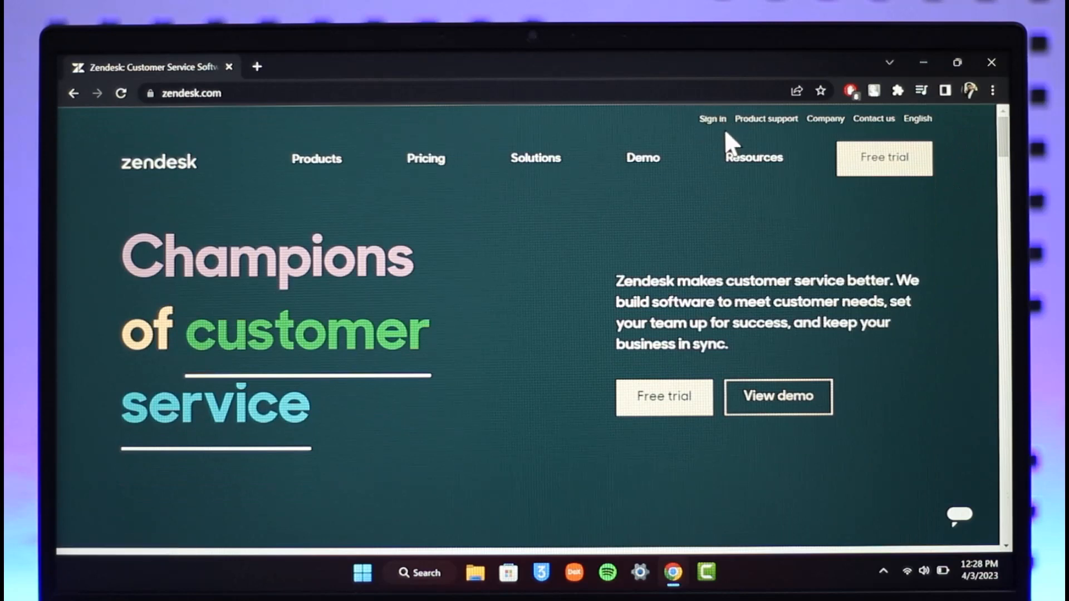
pyautogui.click(754, 157)
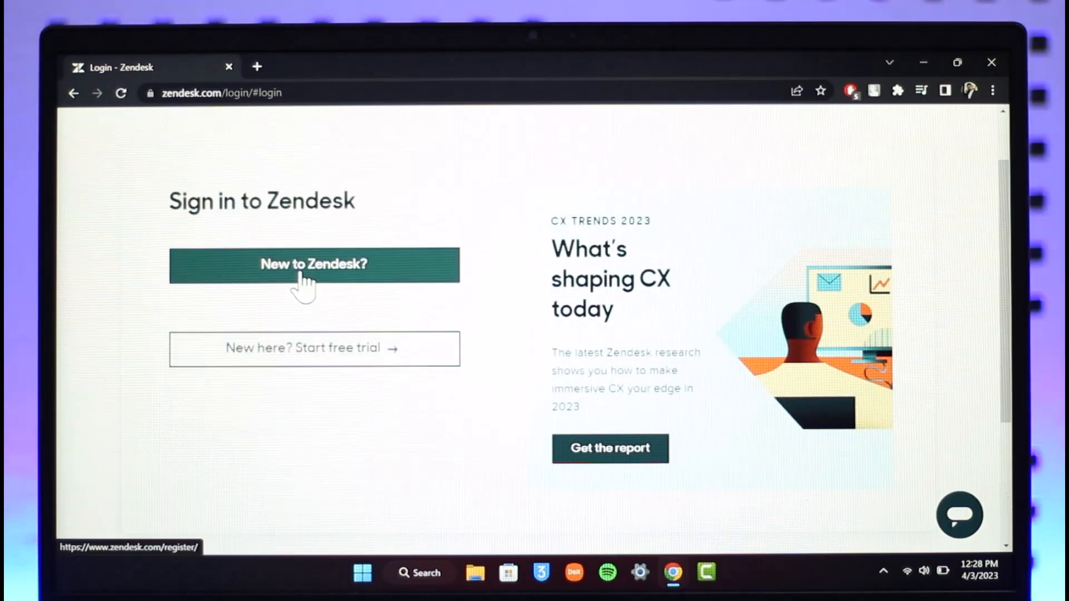
# Scroll down the Sign in to Zendesk page toward the free trial option.
pyautogui.scroll(-3)
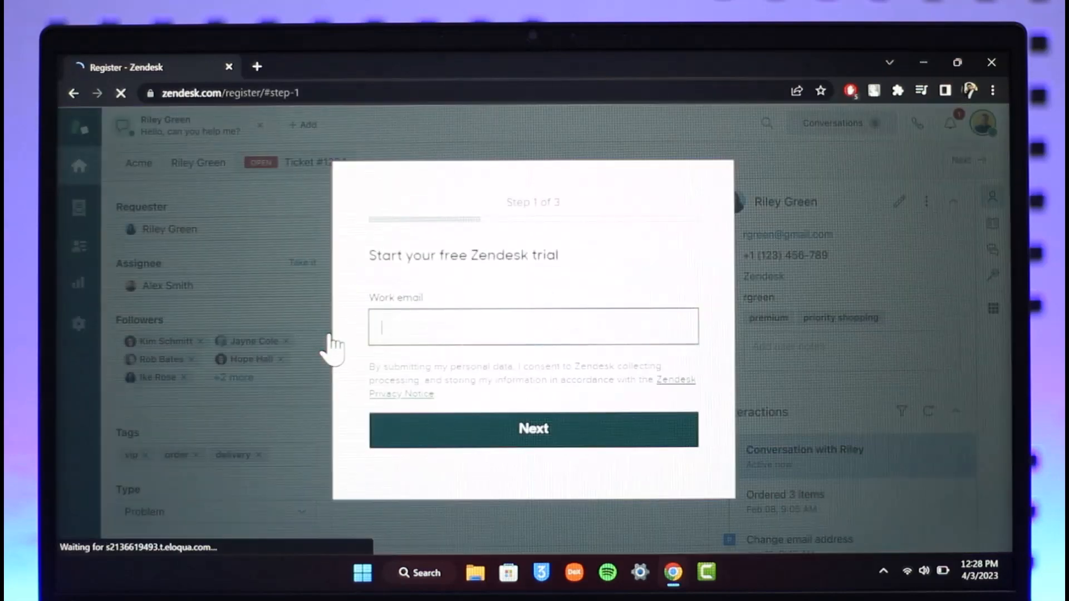
pyautogui.moveTo(467, 339)
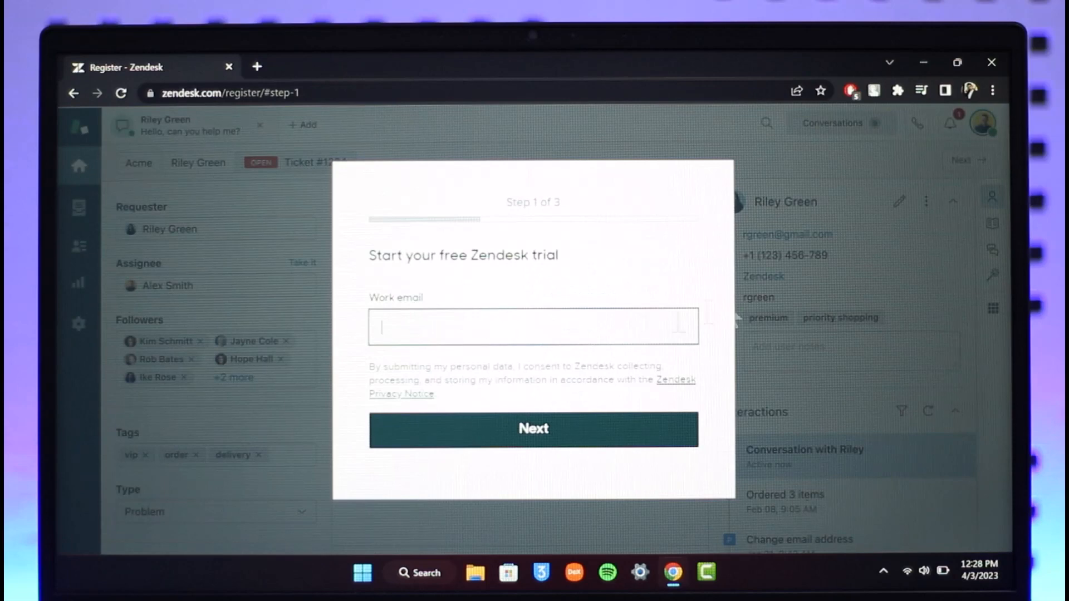
# Abandon the free trial form without an email, leaving the site back to sign-in.
pyautogui.click(533, 429)
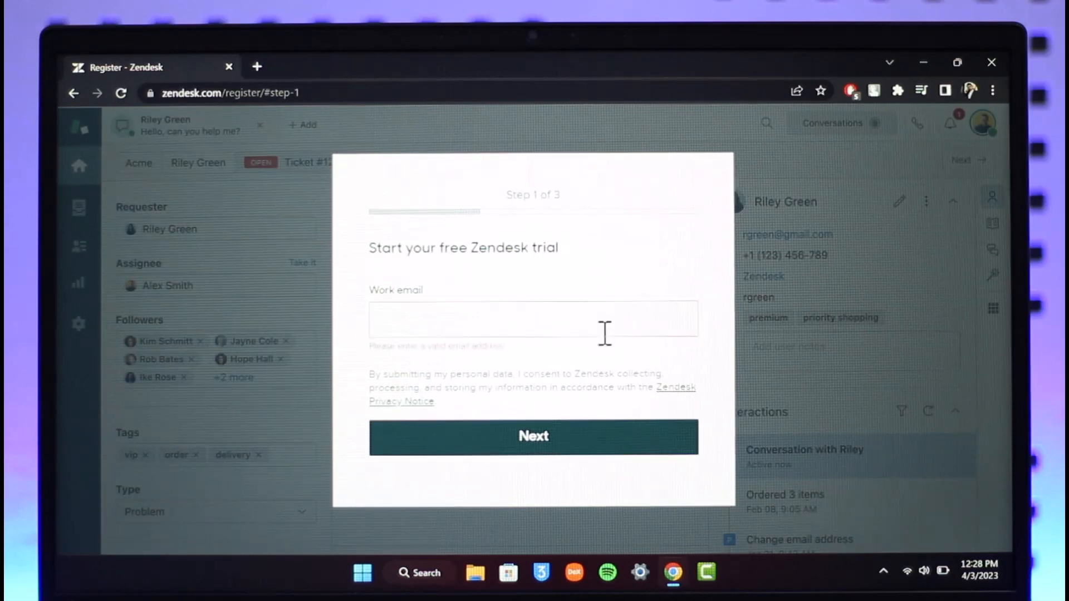
pyautogui.moveTo(812, 282)
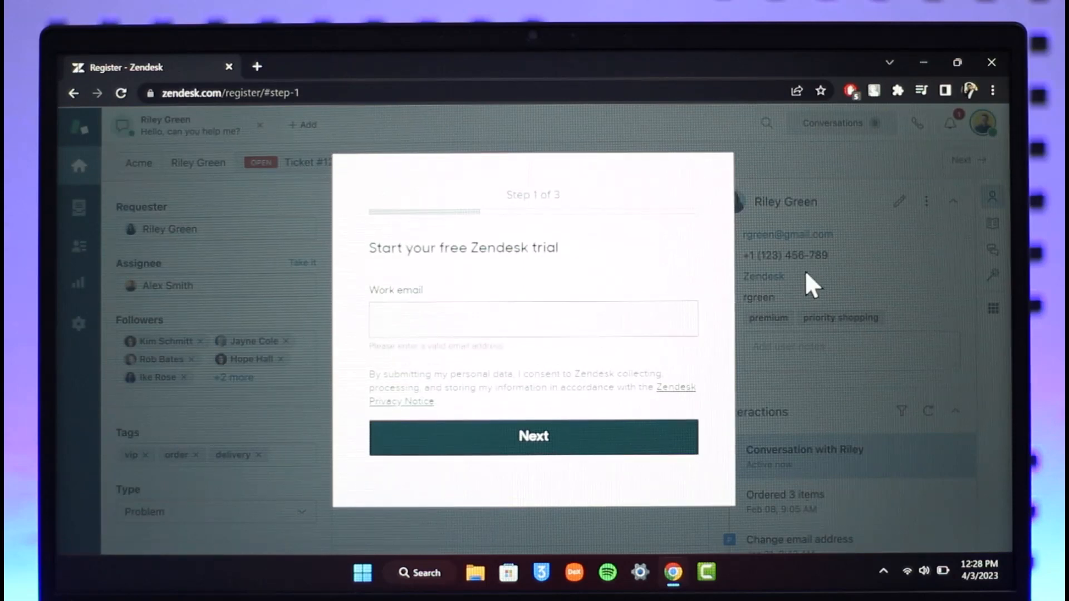
pyautogui.click(121, 93)
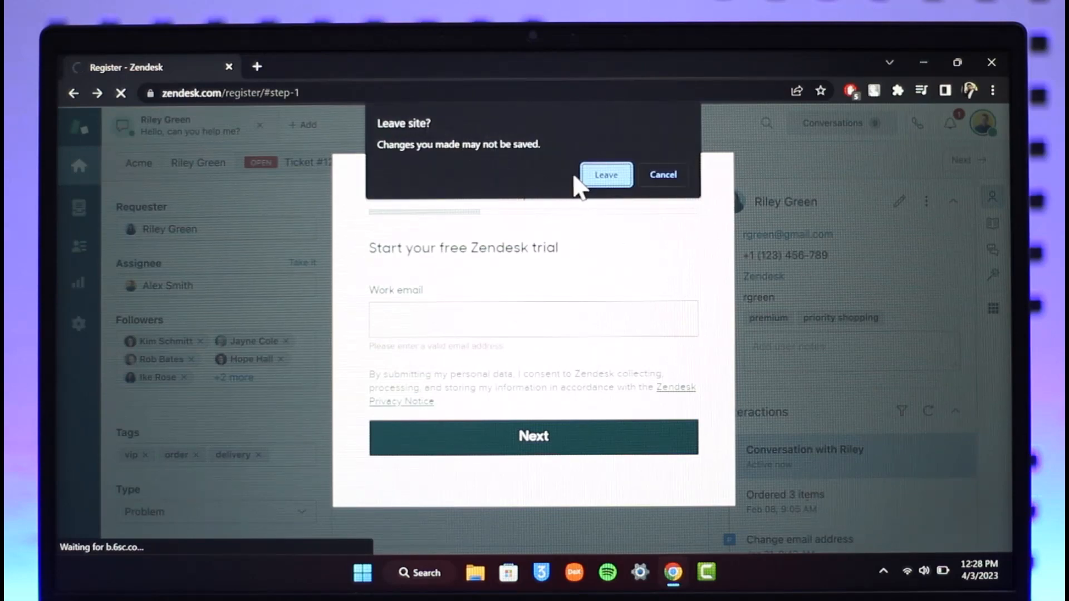
pyautogui.click(605, 174)
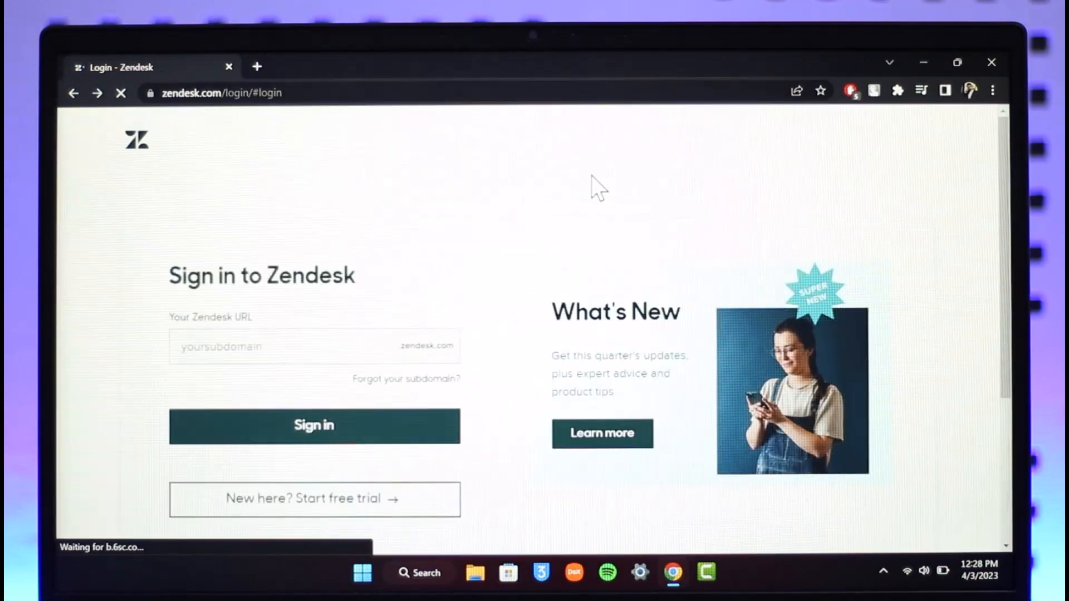